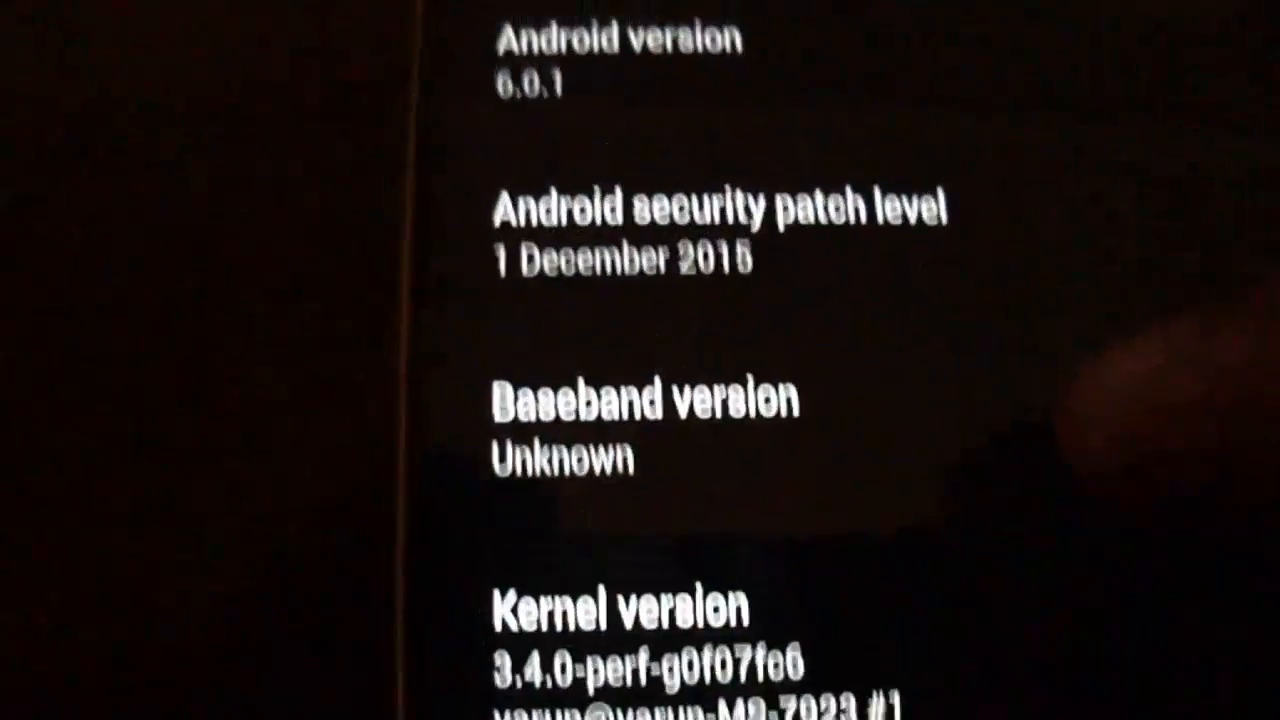
- Scroll through Kernel Adiutor's CPU minimum frequency choices, up to 2265MHz
{"action": "scroll", "scroll_direction": "down", "scroll_amount": 3}
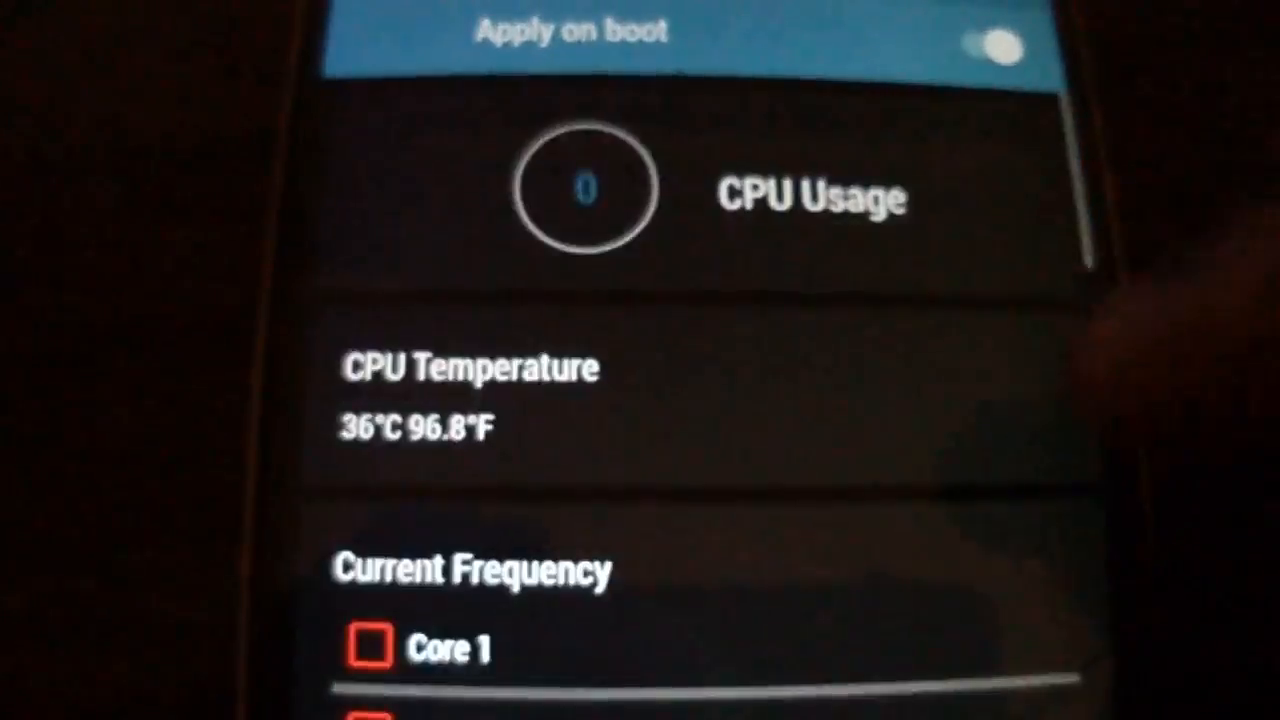
{"action": "scroll", "scroll_direction": "down", "scroll_amount": 3}
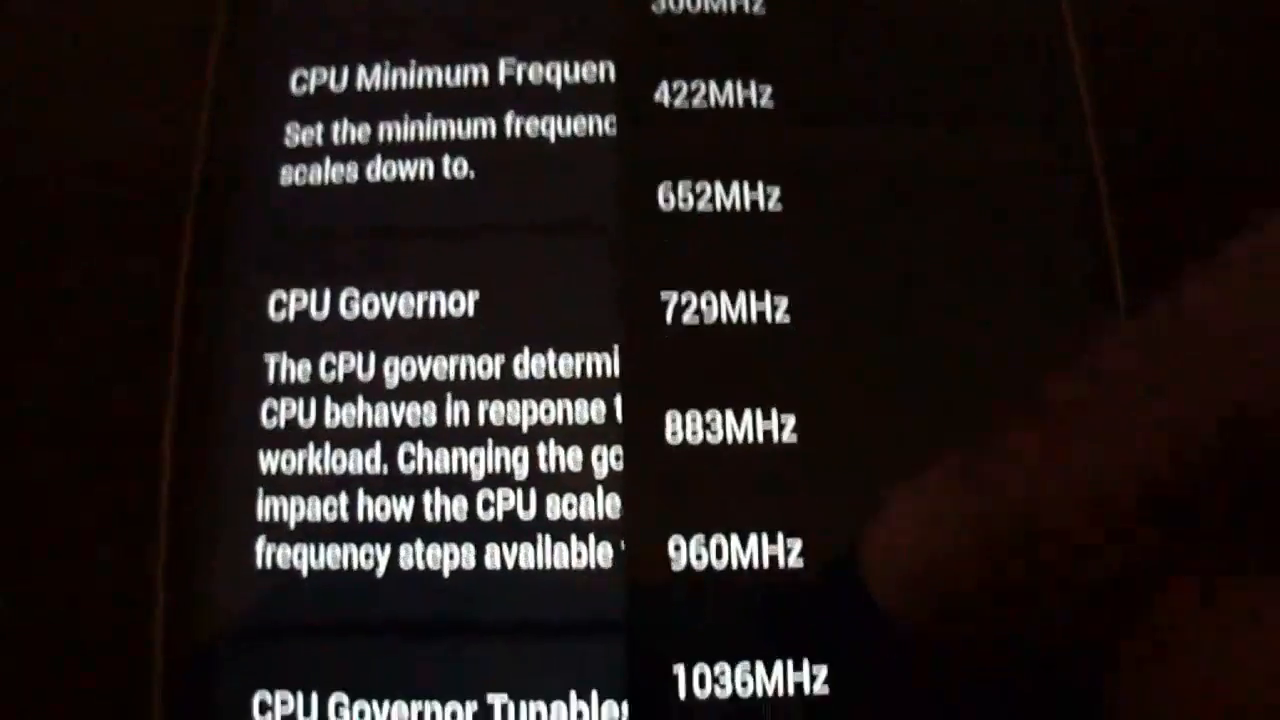
{"action": "scroll", "scroll_direction": "up", "scroll_amount": 3}
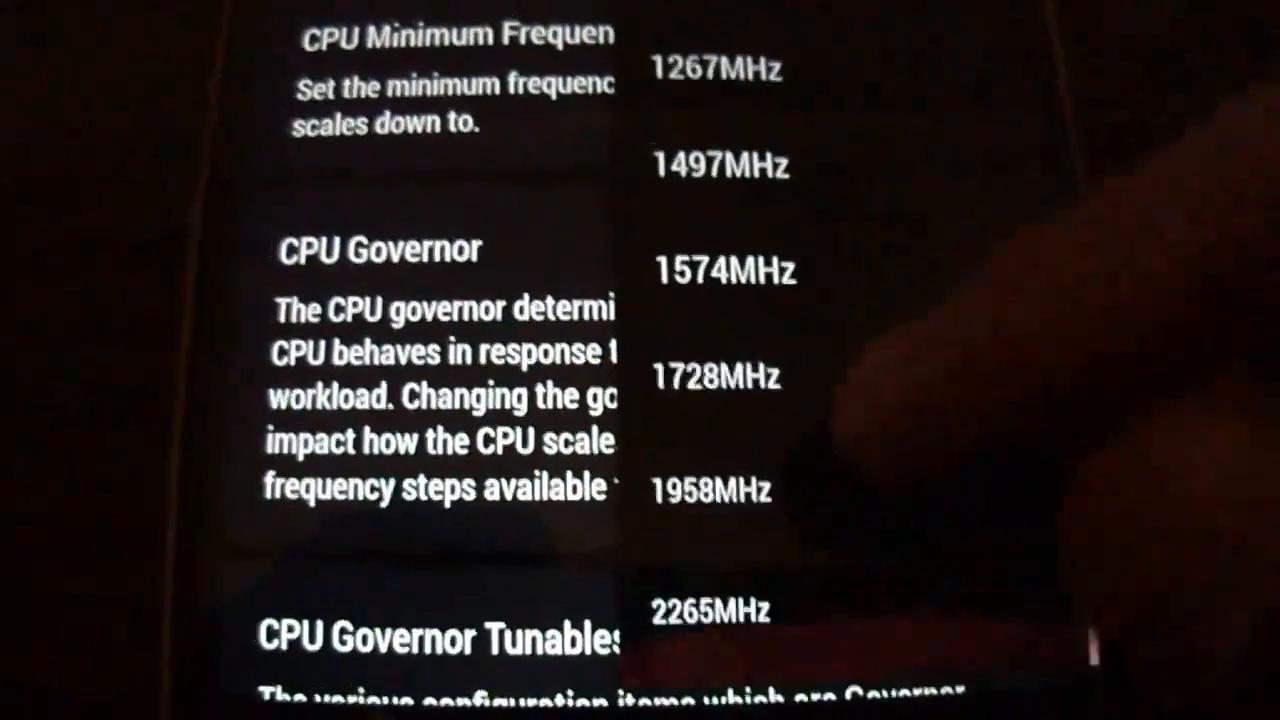
{"action": "scroll", "scroll_direction": "up", "scroll_amount": 3}
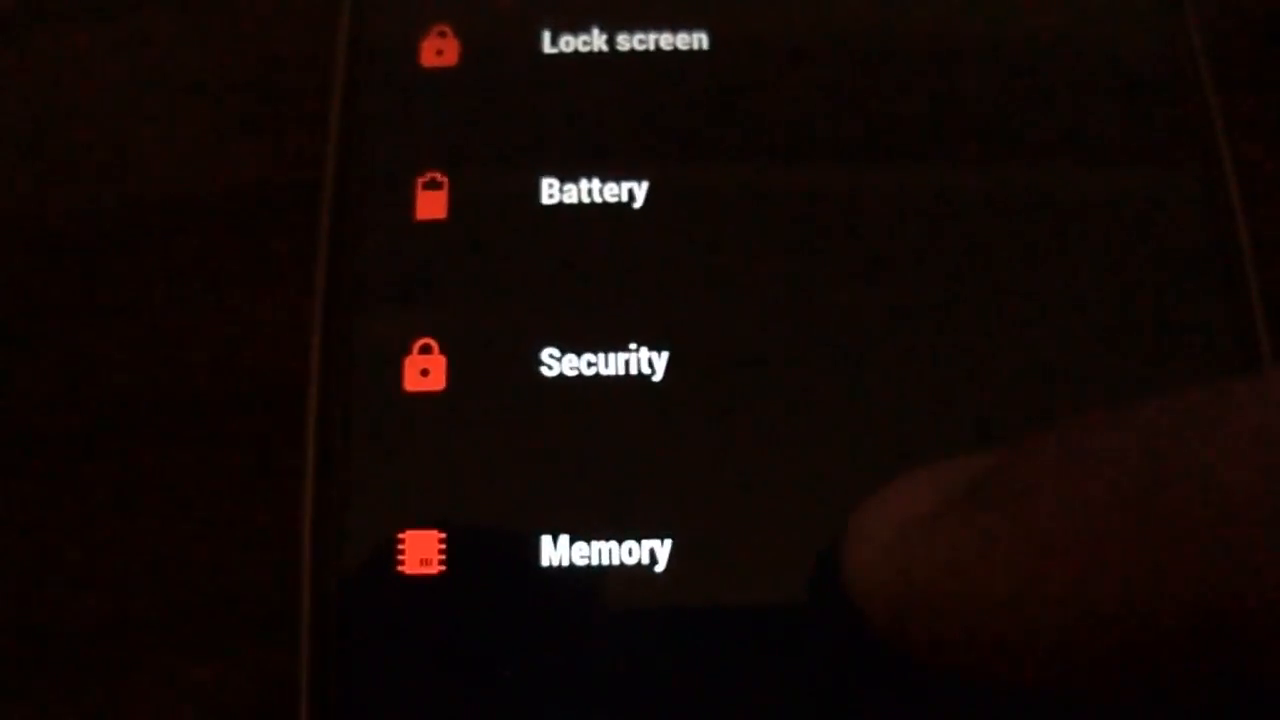
- Open Battery in Settings to view 43% charge, about 7 hours left, and per-app usage
{"action": "left_click", "coordinate": [604, 548]}
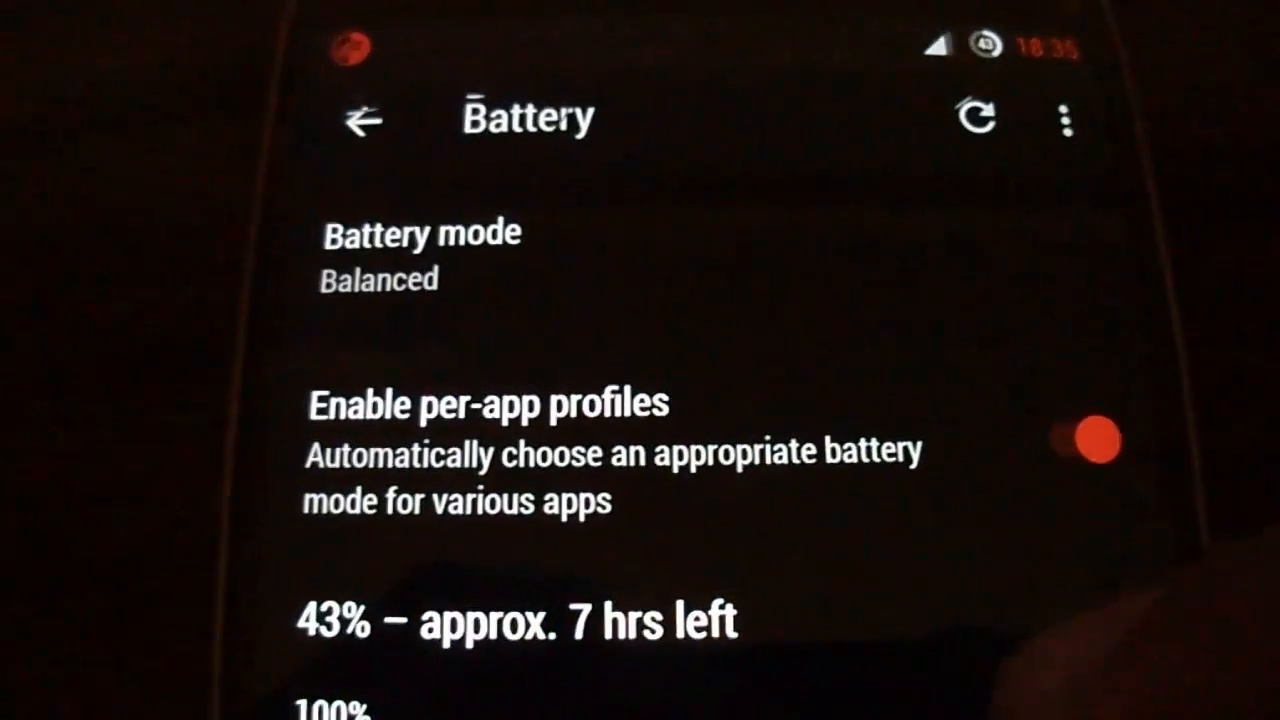
{"action": "scroll", "scroll_direction": "down", "scroll_amount": 3}
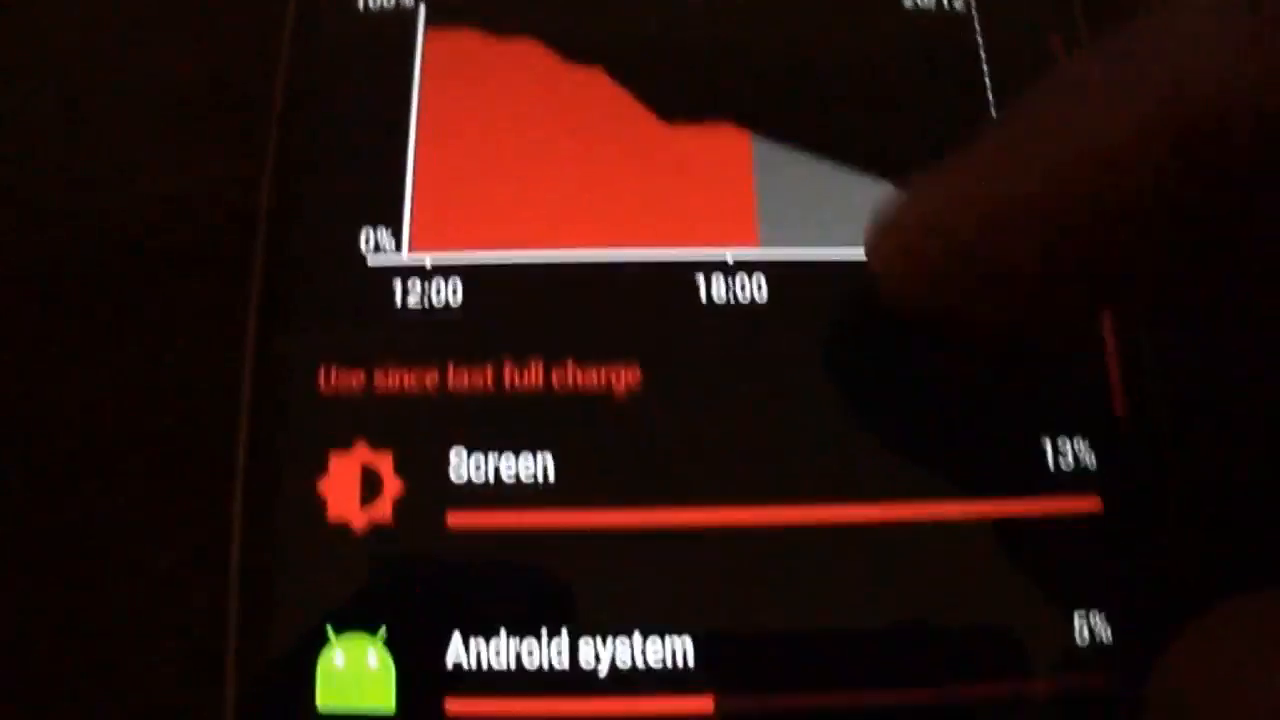